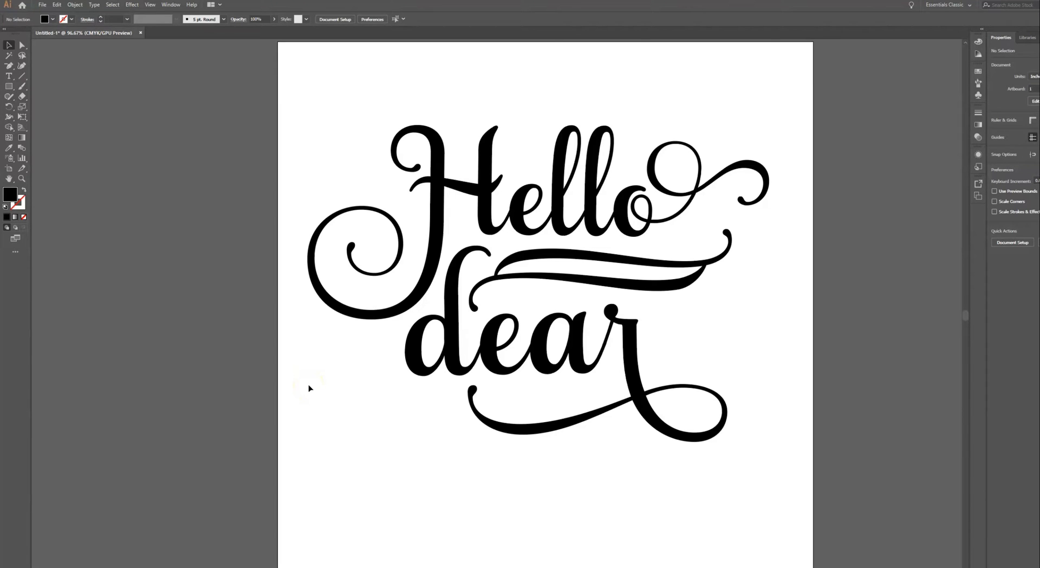
mouse_move(383, 158)
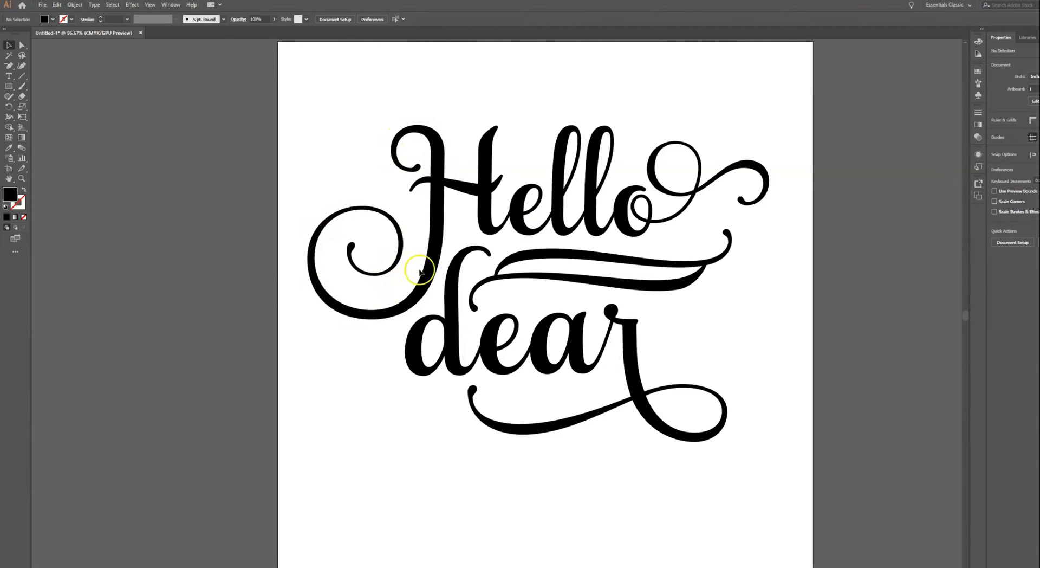
mouse_move(608, 305)
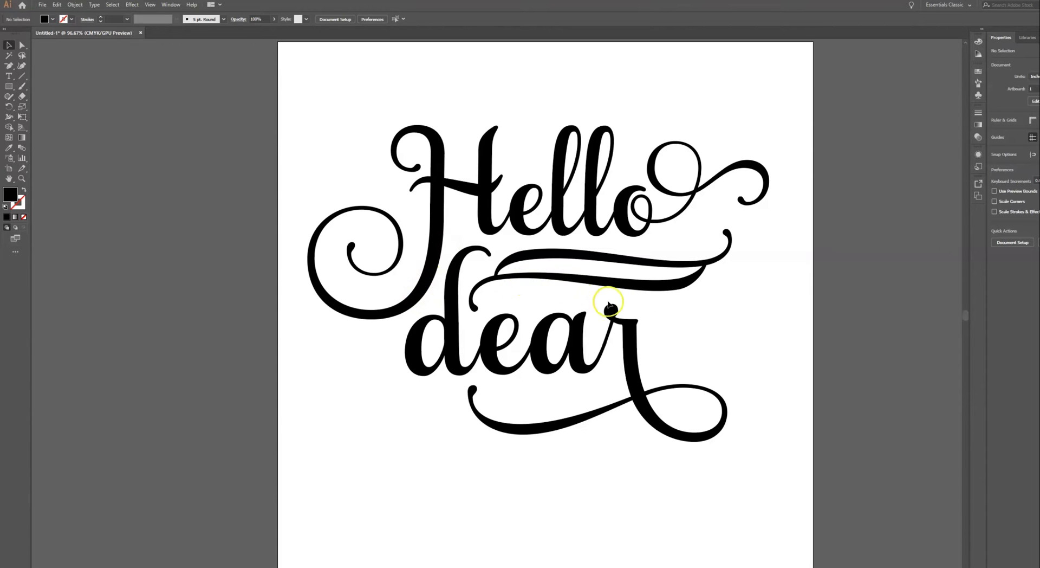
mouse_move(496, 412)
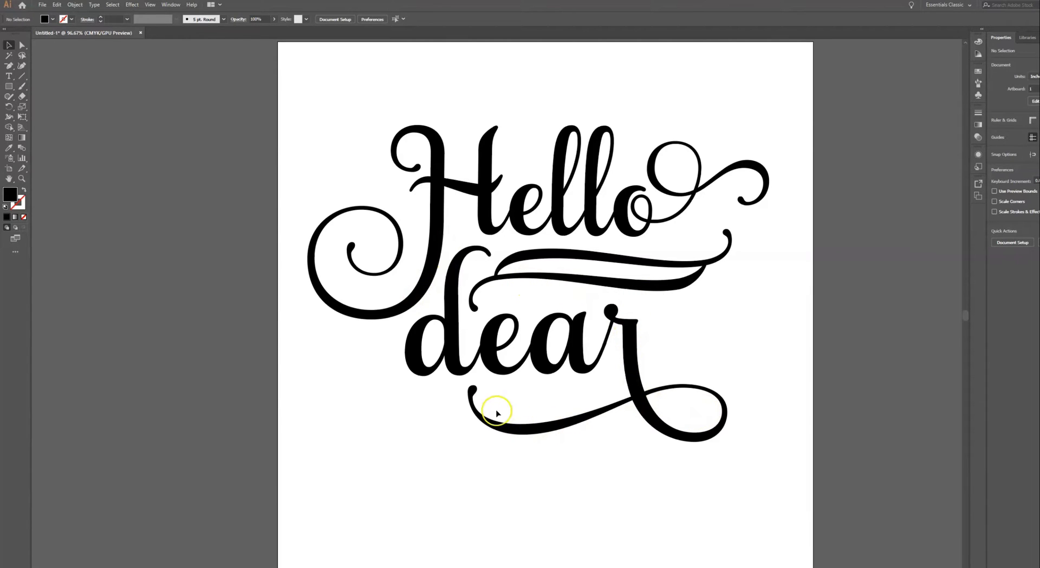
mouse_move(668, 257)
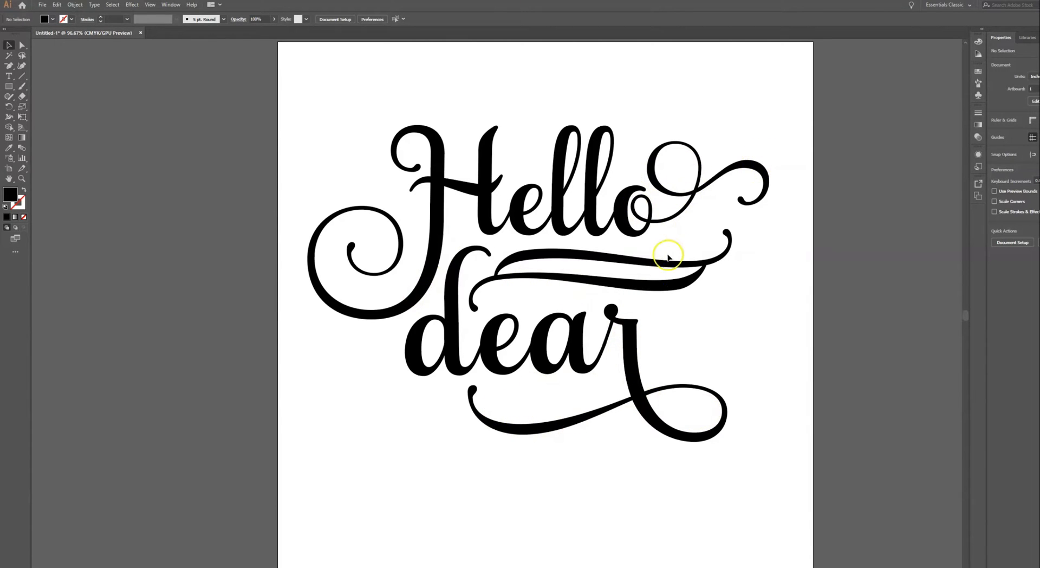
mouse_move(305, 106)
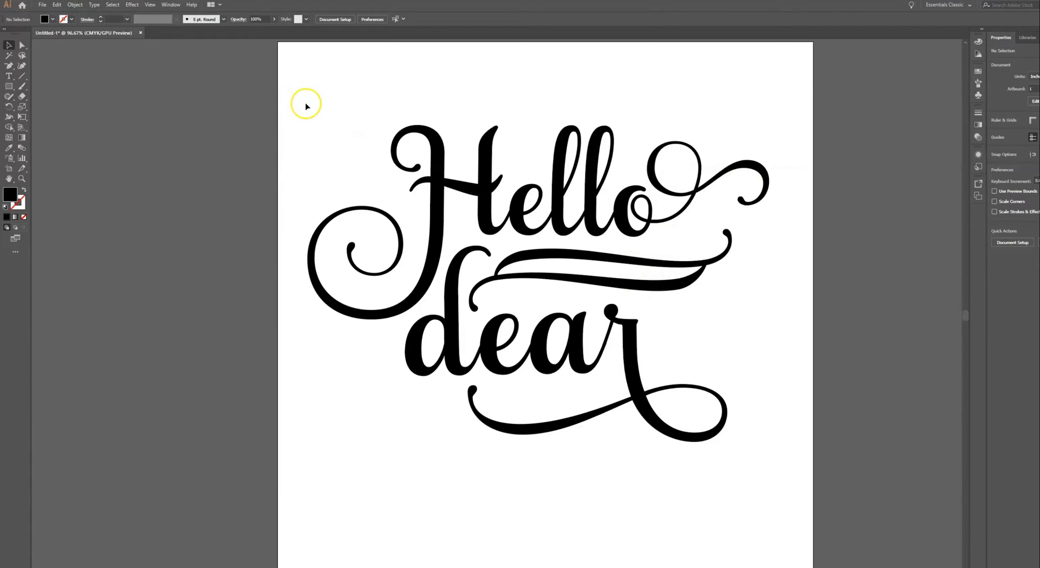
mouse_move(784, 495)
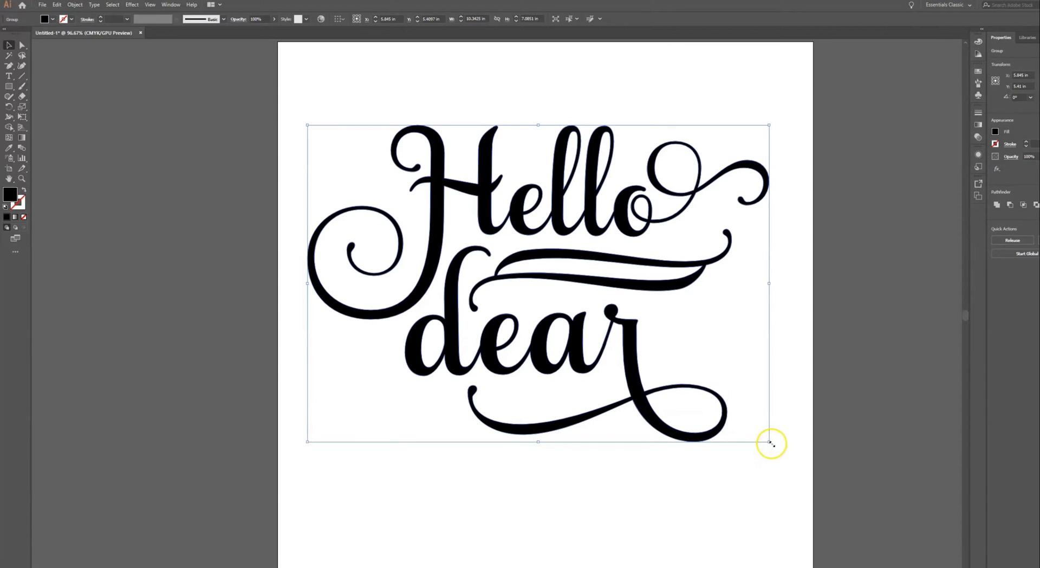
Drag the reference Hello dear lettering onto the pasteboard left of the artboard
drag(771, 443, 632, 403)
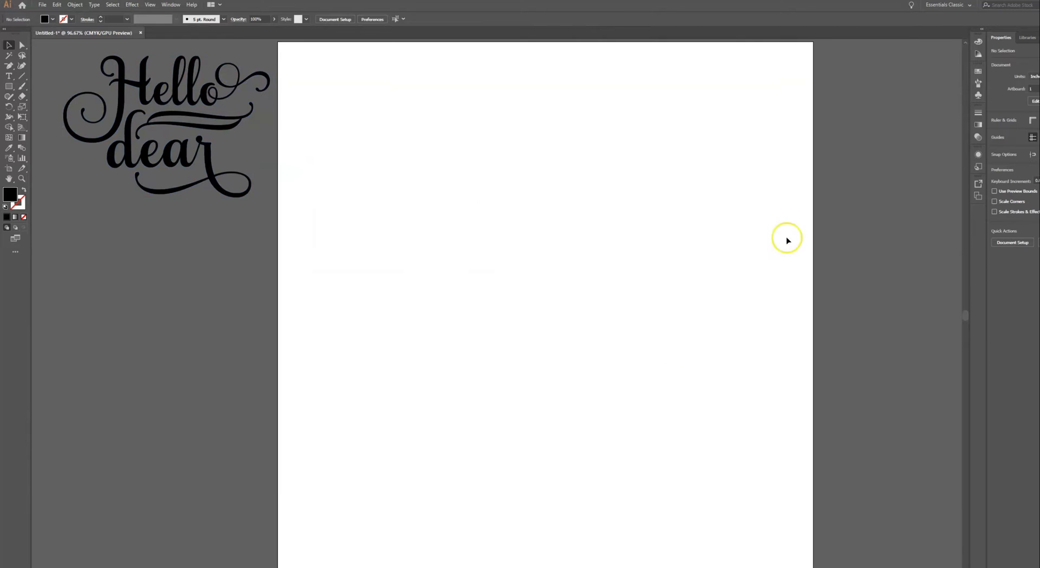
mouse_move(75, 111)
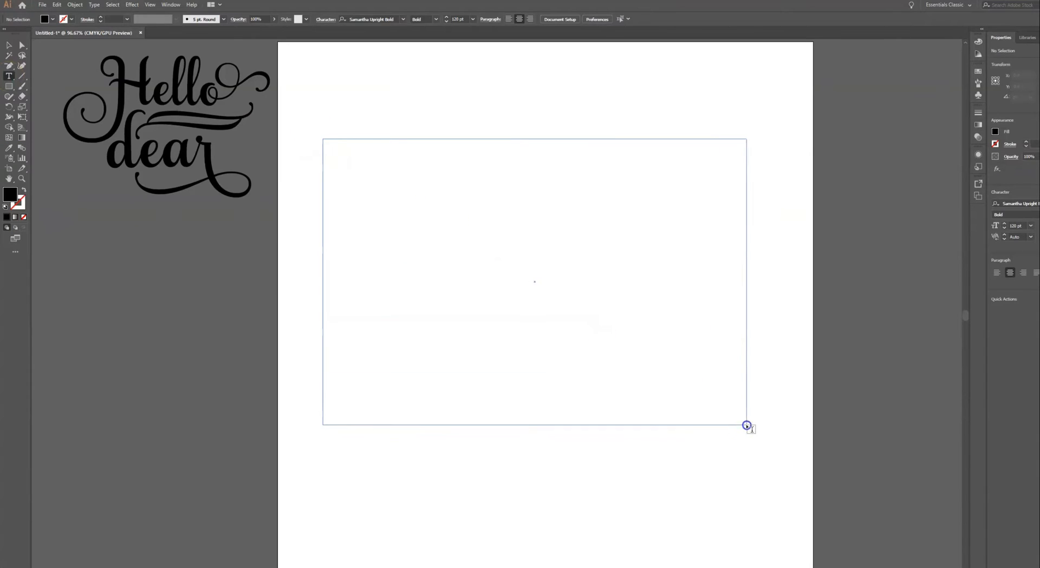
Replace the Lorem ipsum placeholder with 'Hello' and 'dear' on two lines in the script font
text(Lorem ipsum dolor sit amet, consectetuer adipiscing elit, sed)
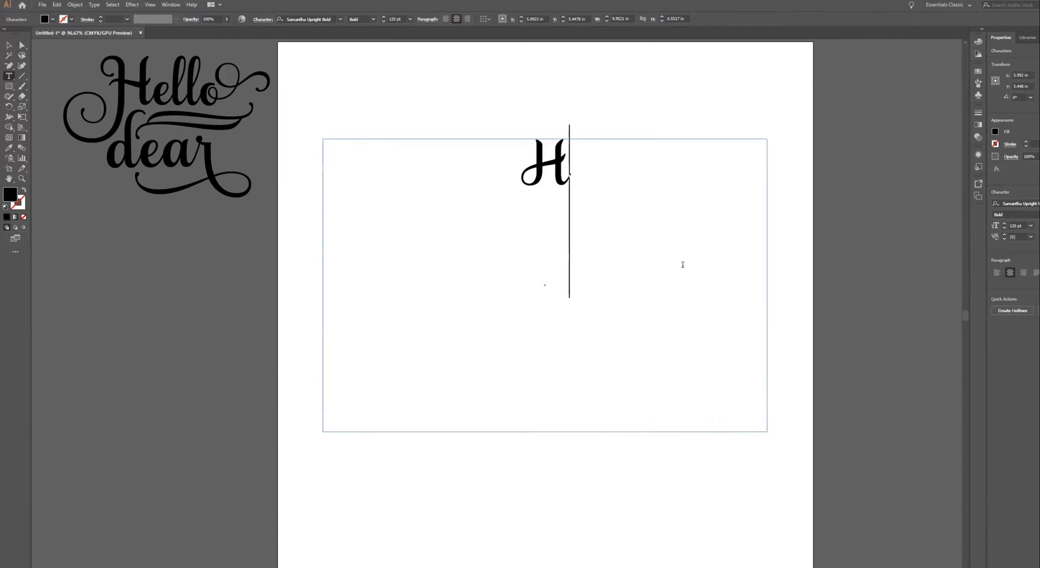
text(ello)
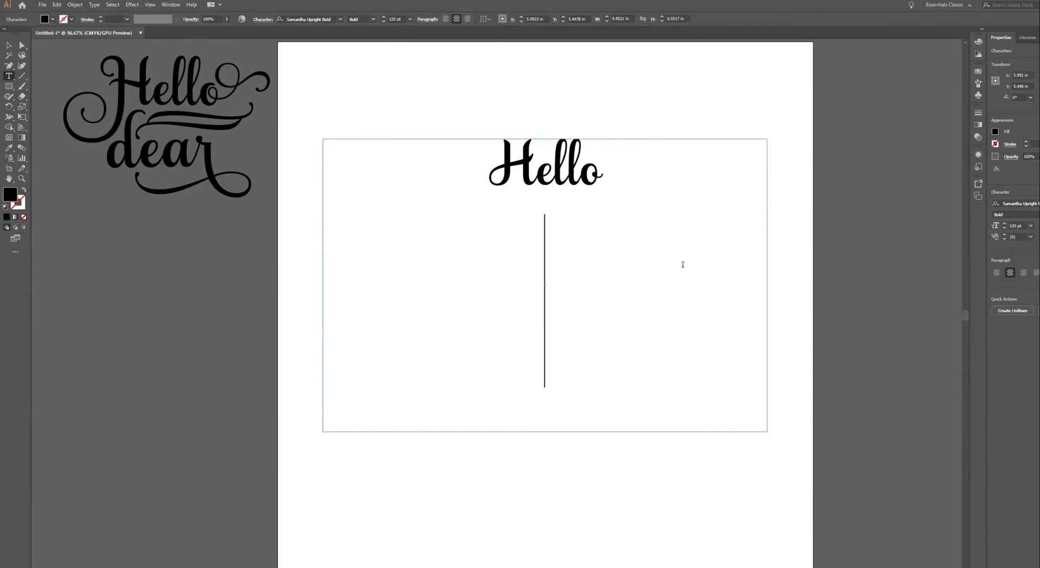
text(dear)
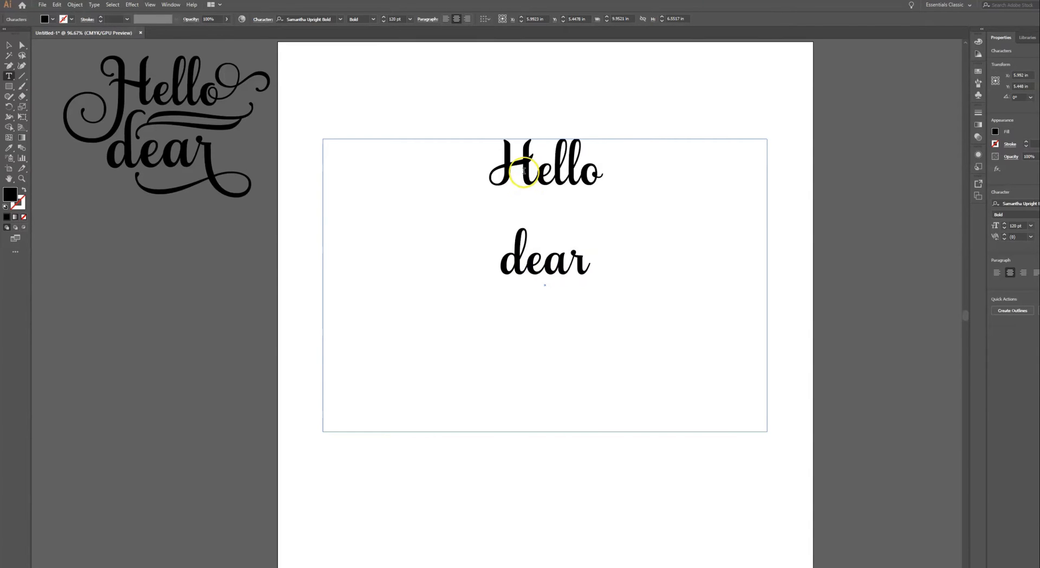
mouse_move(507, 178)
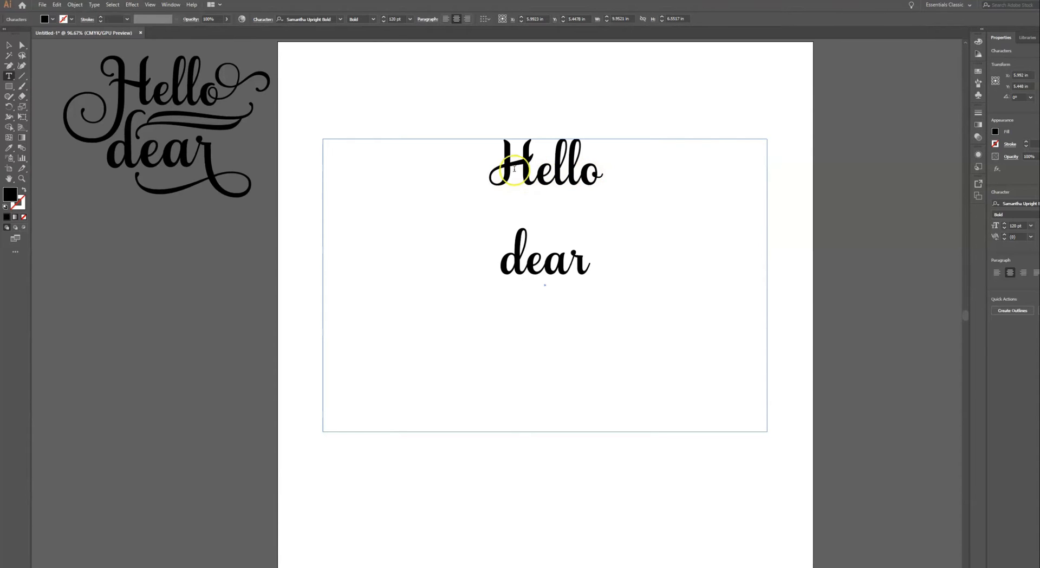
mouse_move(521, 191)
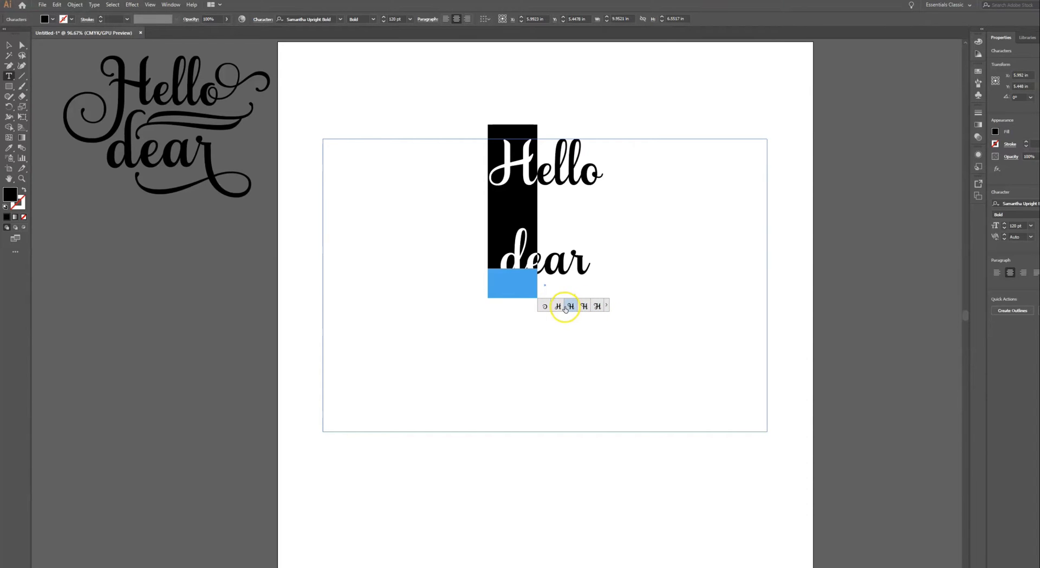
mouse_move(602, 305)
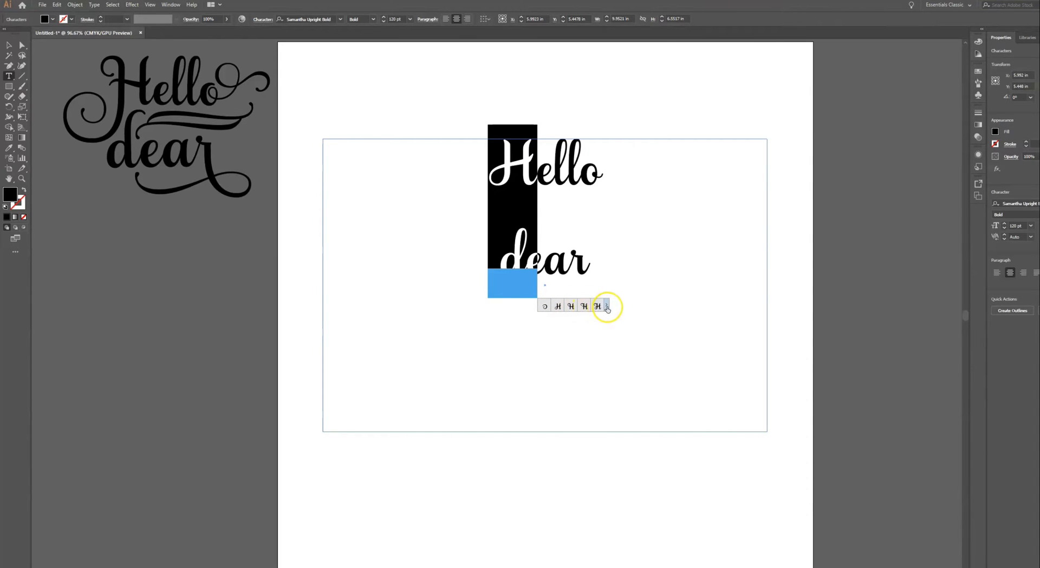
Swap the capital H of Hello for a swash alternate with a large looping tail from the Glyphs panel
click(605, 305)
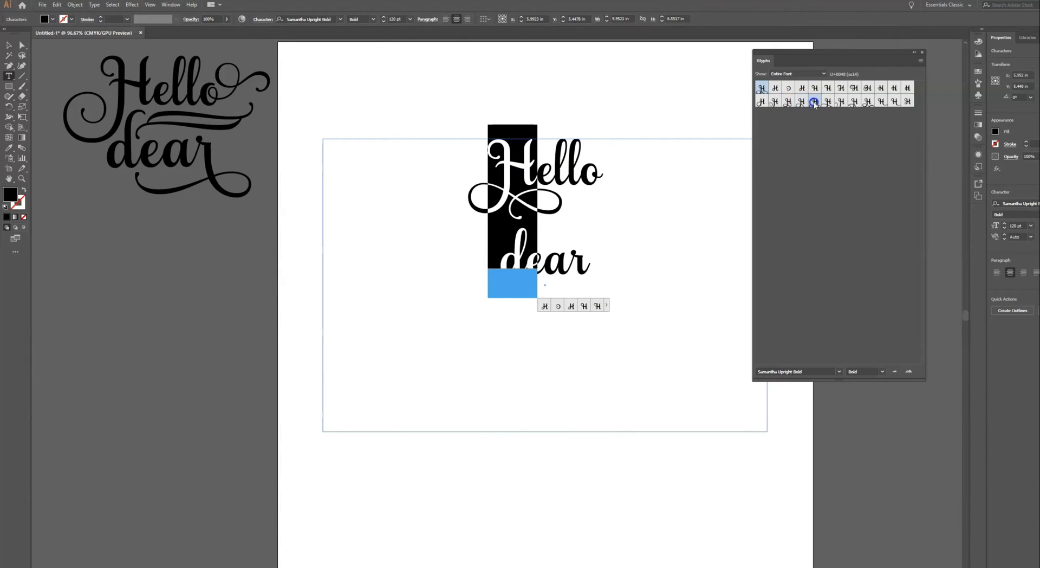
click(762, 101)
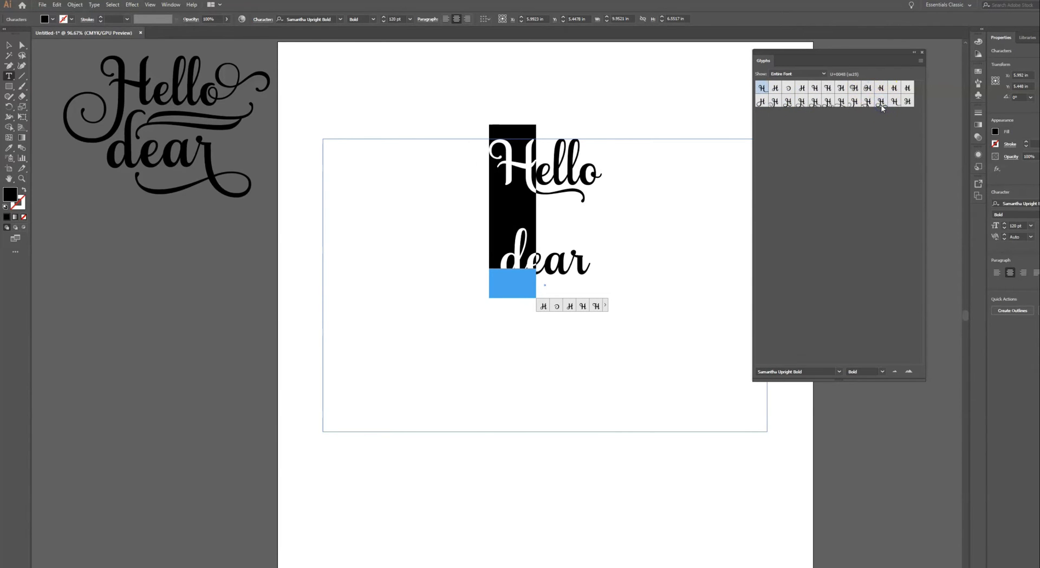
click(907, 100)
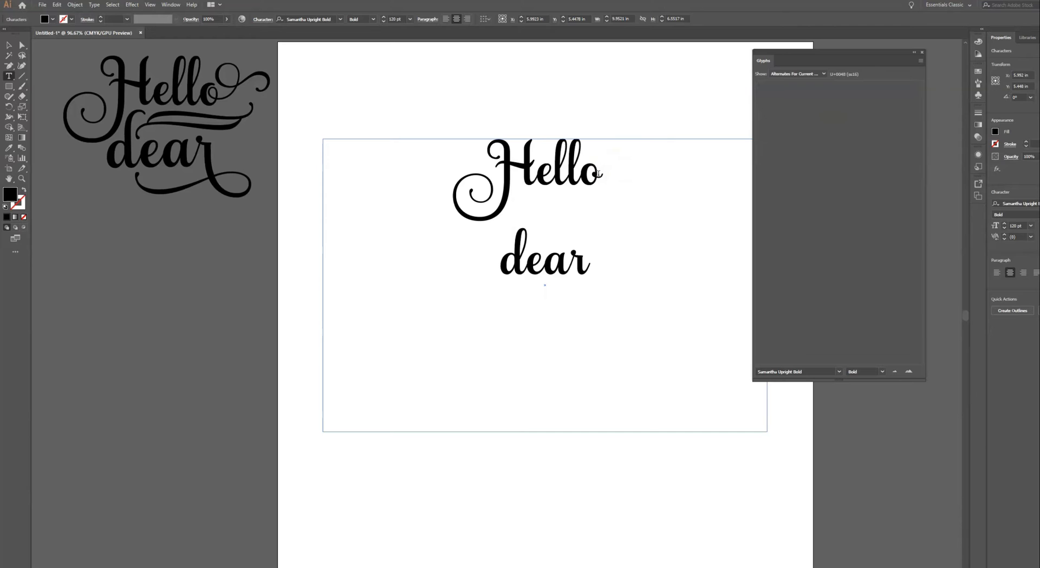
Give the final o of Hello a swash alternate curling out to the right
click(591, 172)
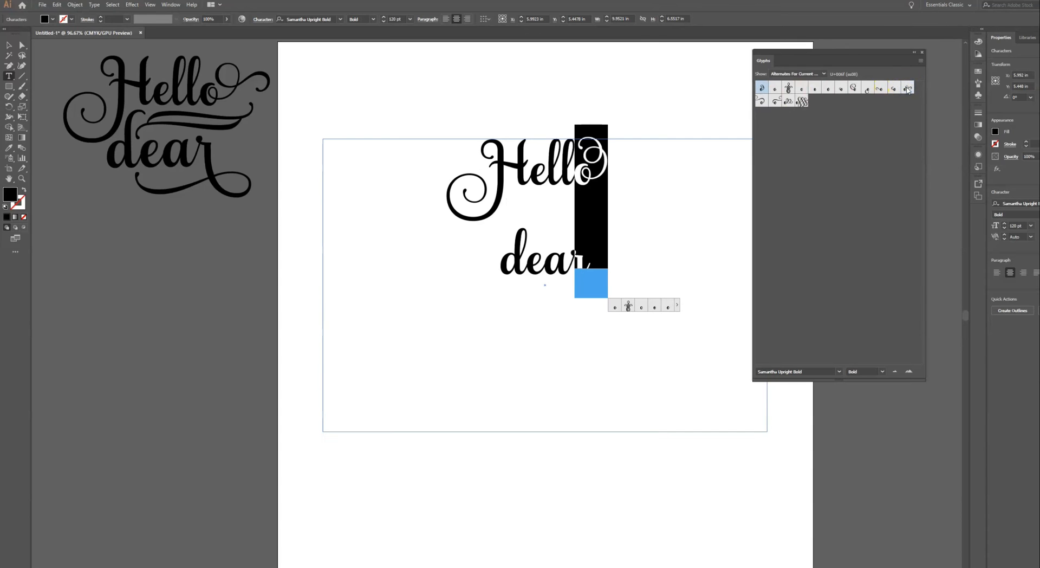
click(778, 99)
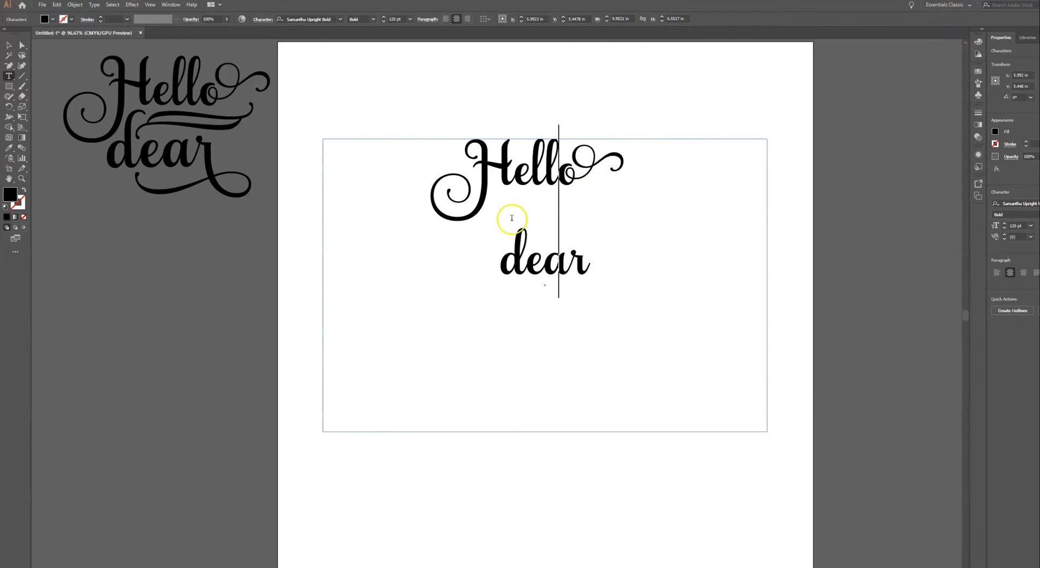
mouse_move(550, 170)
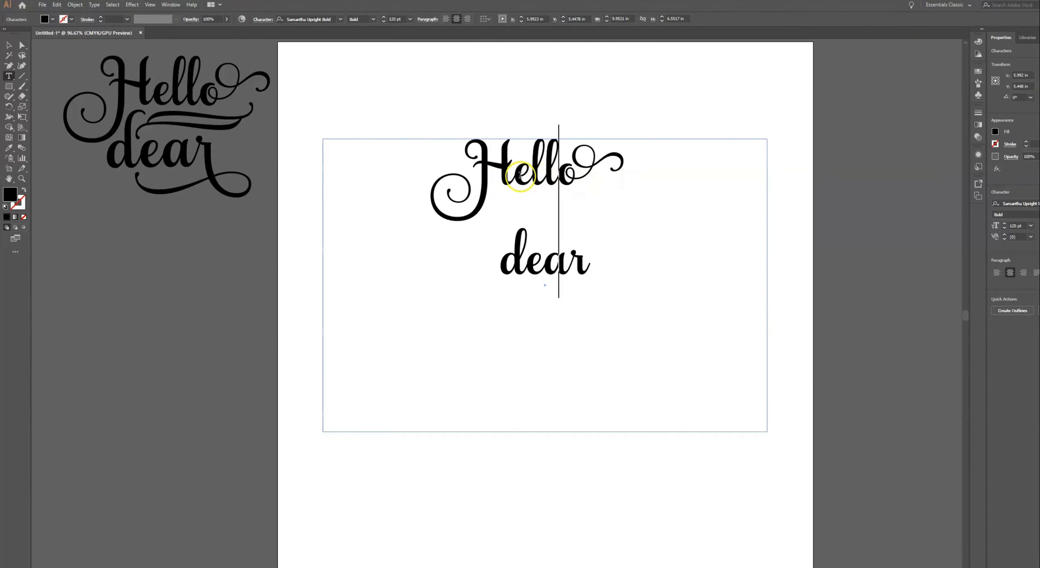
Return the cursor to the text and set the Glyphs panel Show option to Entire Font
click(199, 10)
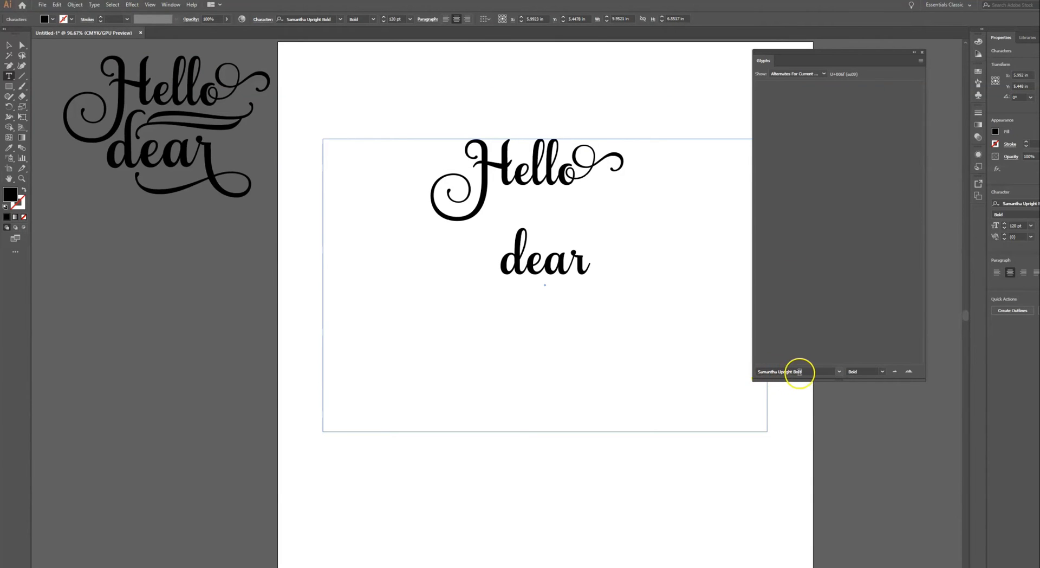
click(823, 74)
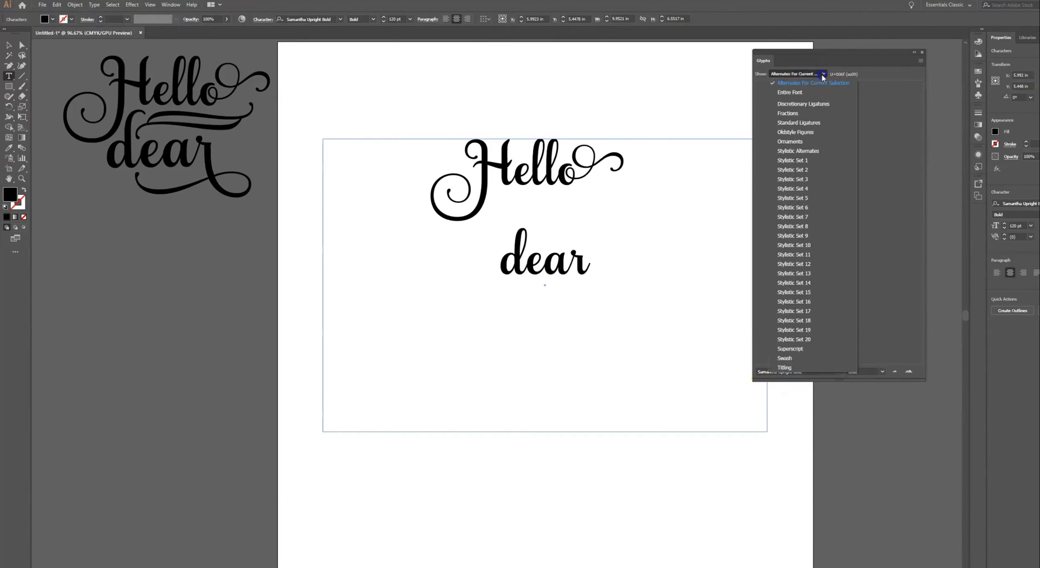
click(790, 91)
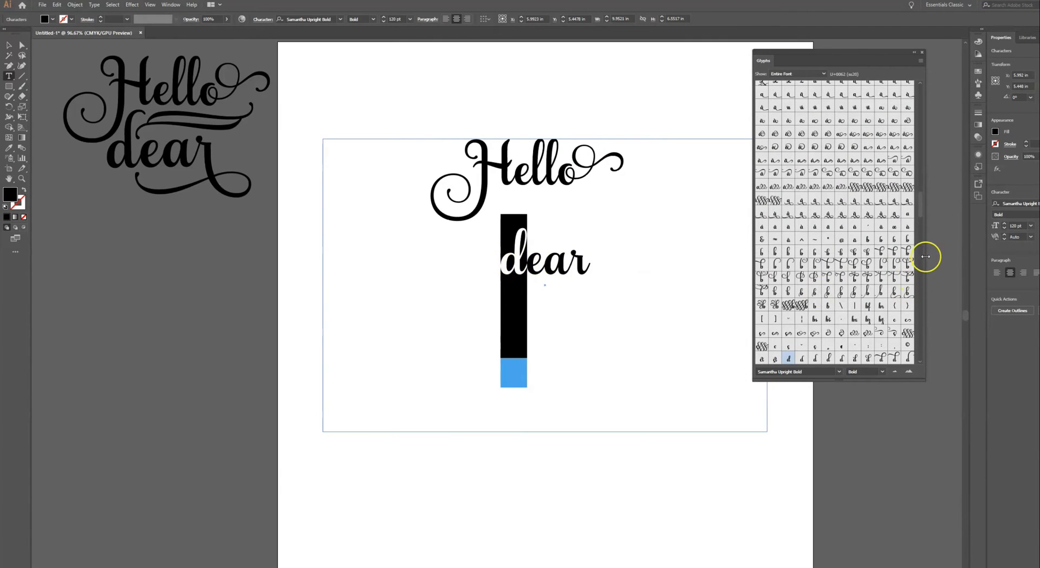
Scroll the Entire Font glyph grid toward the flourish ornaments
scroll(down, 3)
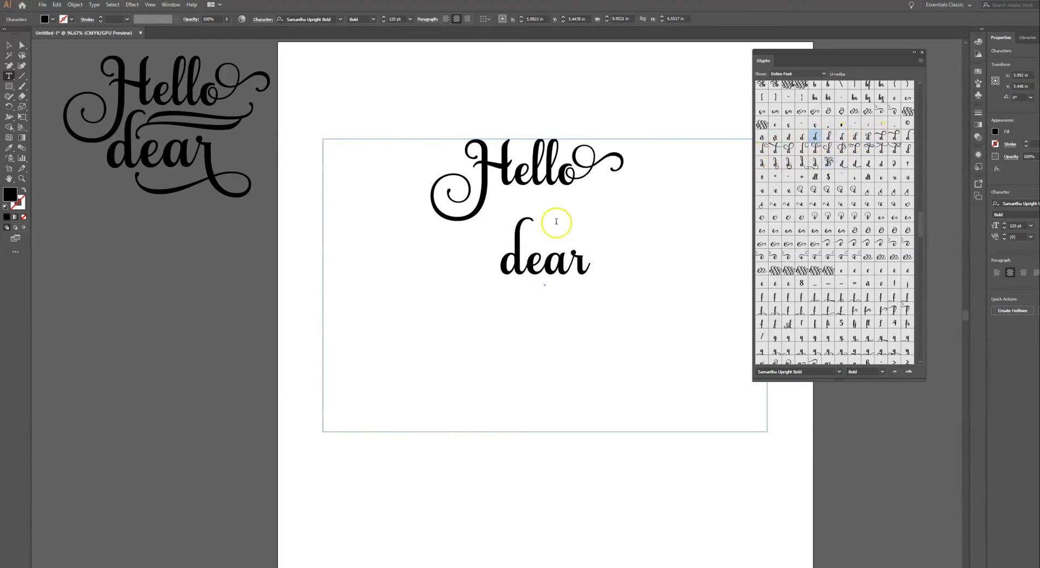
mouse_move(523, 266)
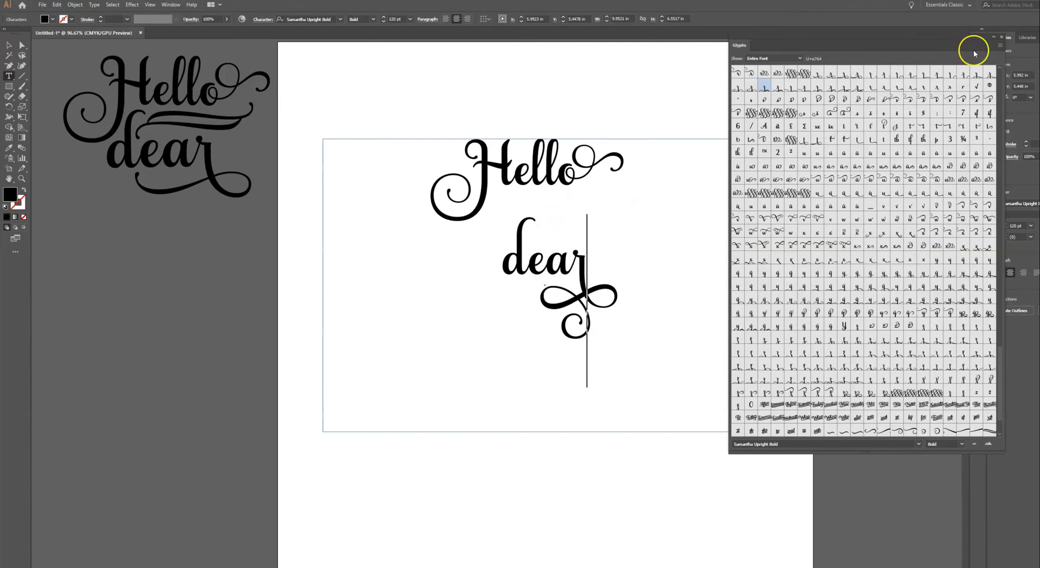
click(974, 50)
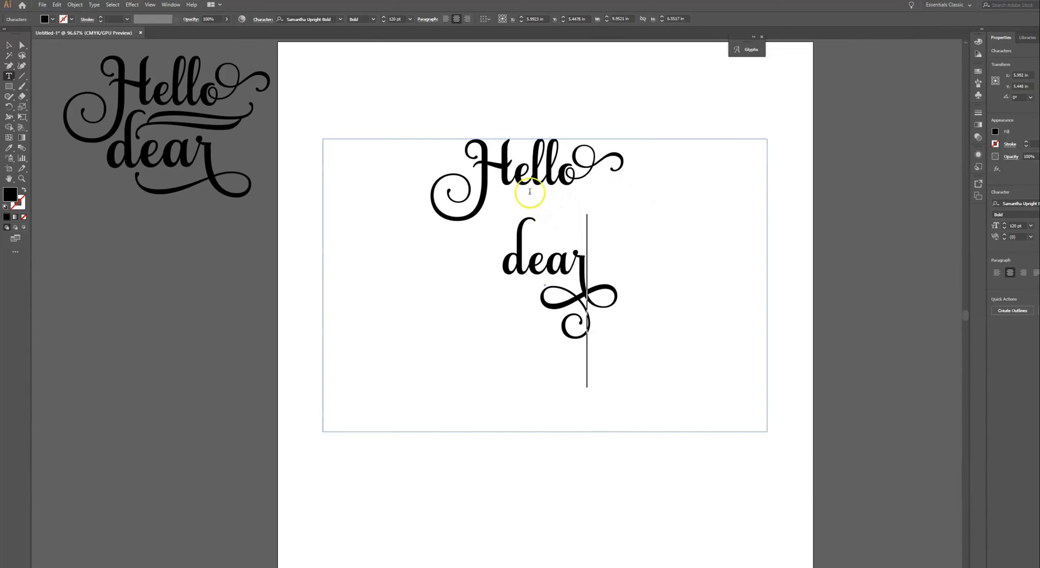
mouse_move(600, 227)
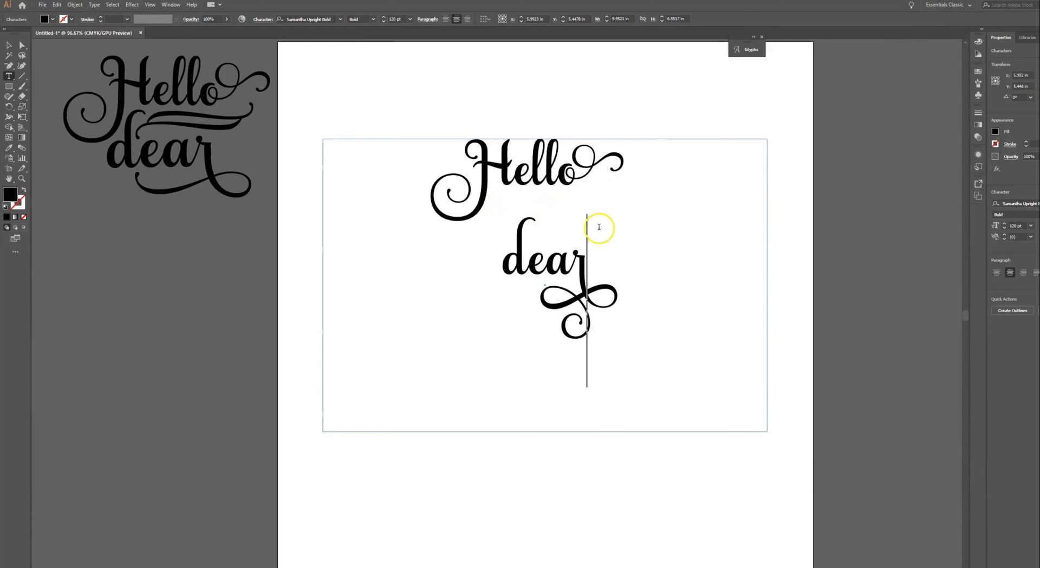
mouse_move(523, 240)
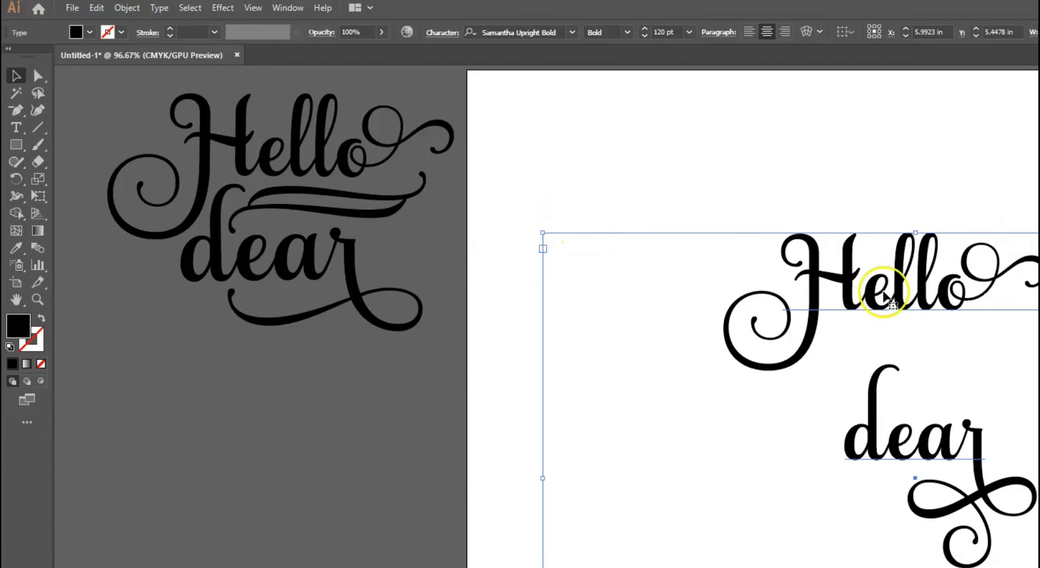
click(159, 7)
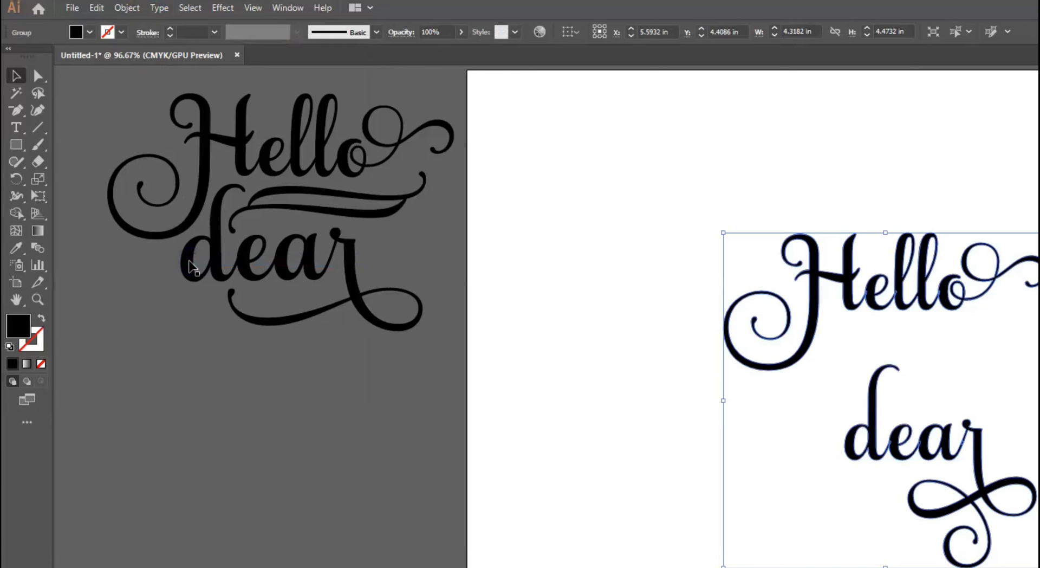
mouse_move(982, 306)
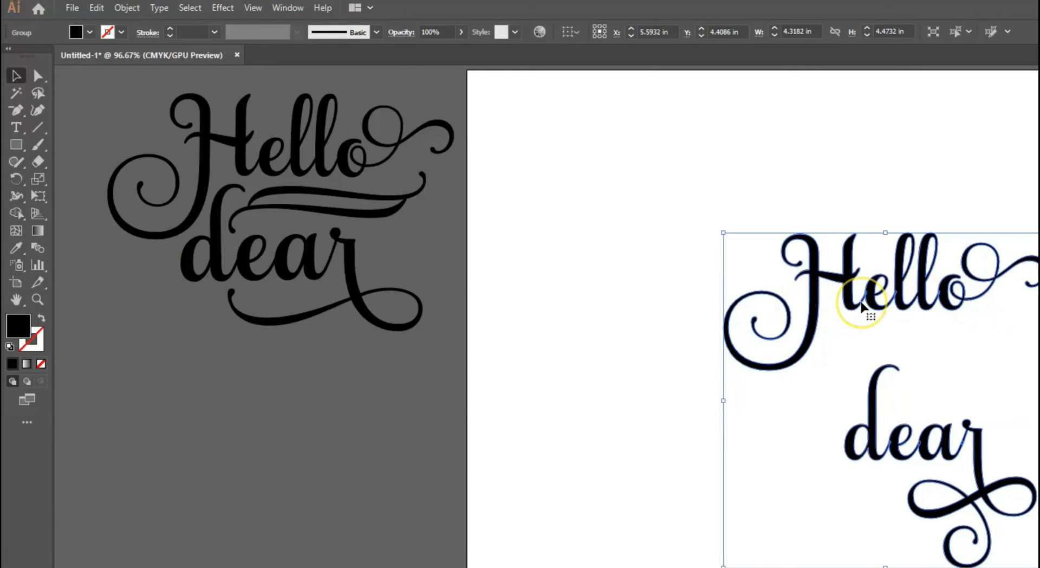
mouse_move(128, 12)
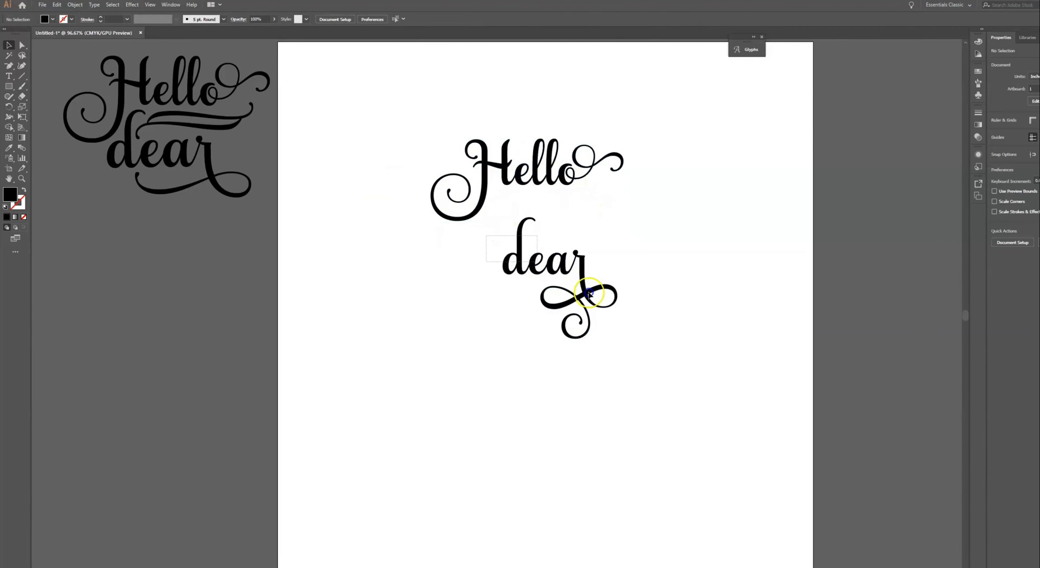
Nudge dear and its hanging swash up tightly beneath Hello to match the reference
click(577, 295)
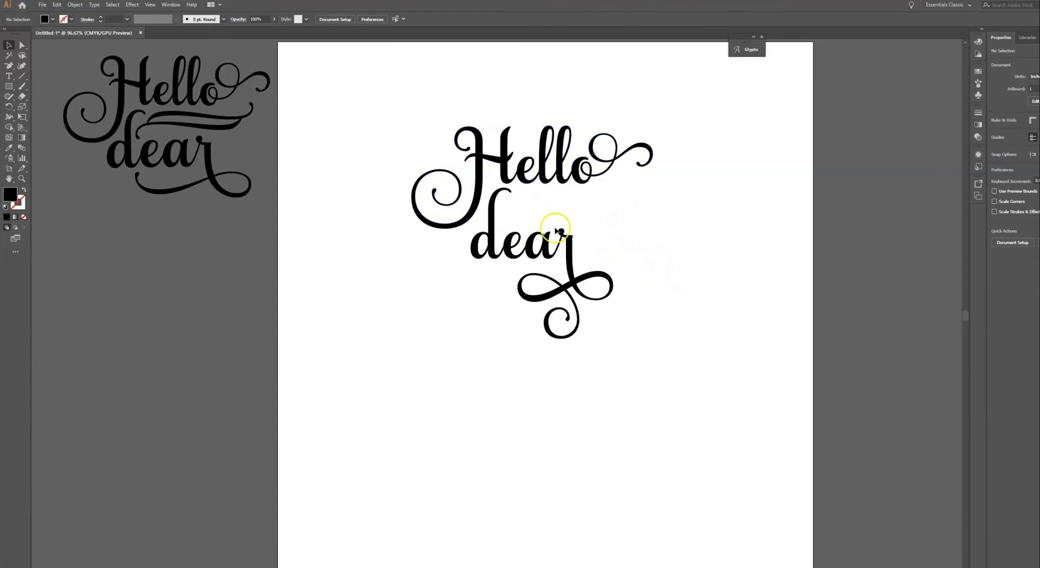
mouse_move(544, 230)
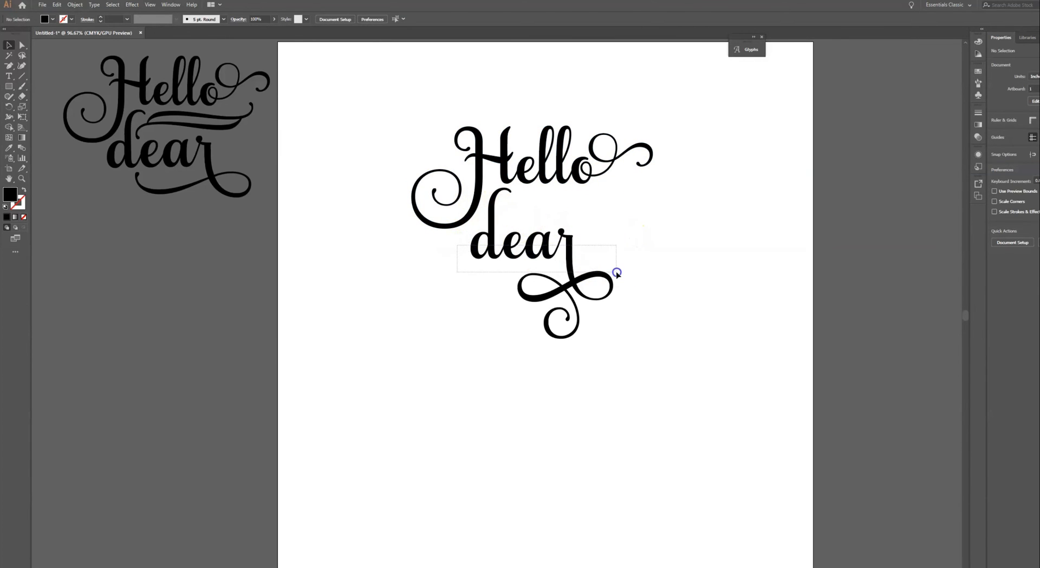
click(518, 249)
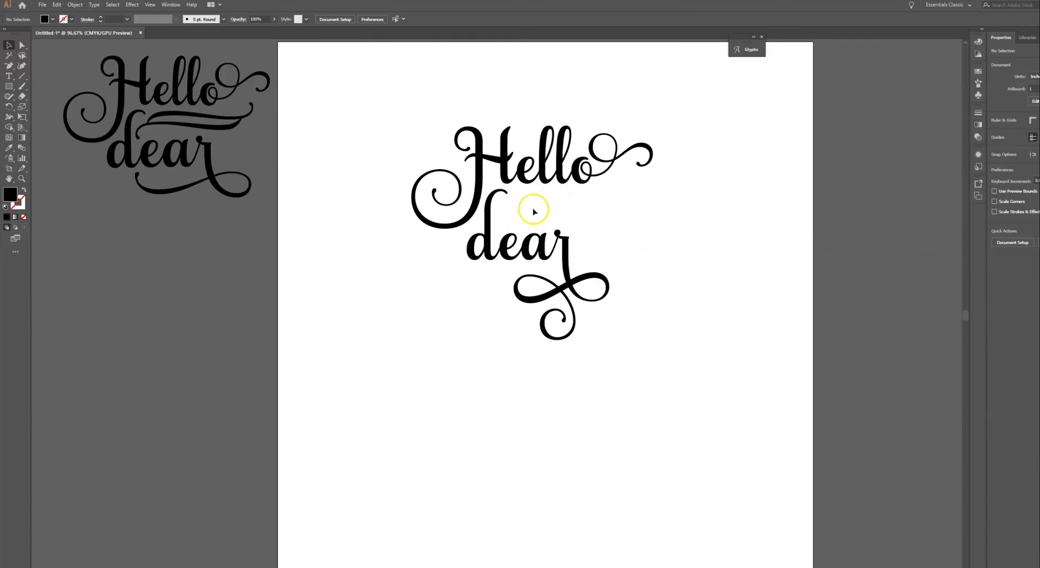
mouse_move(518, 218)
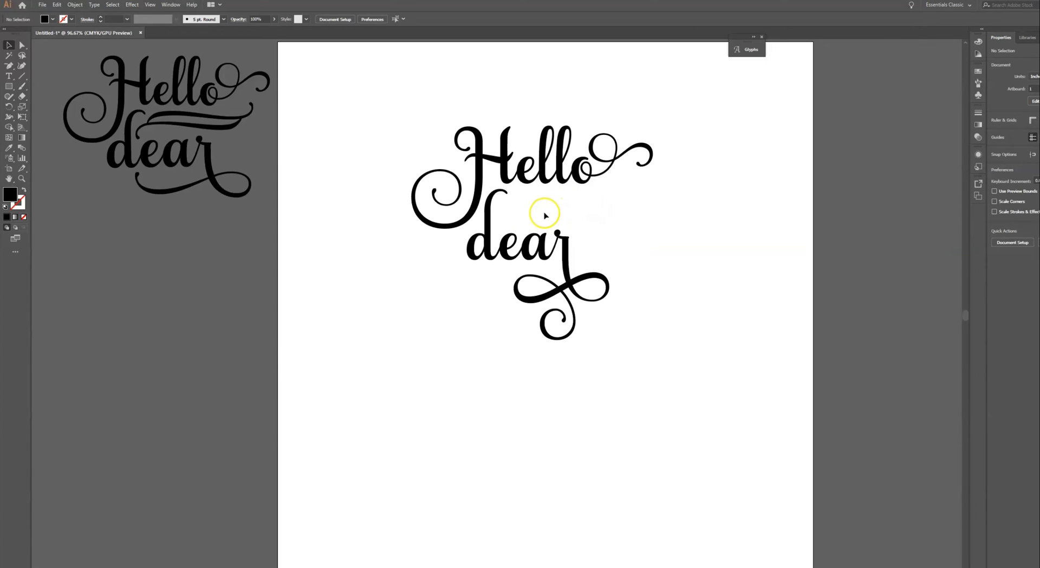
mouse_move(601, 193)
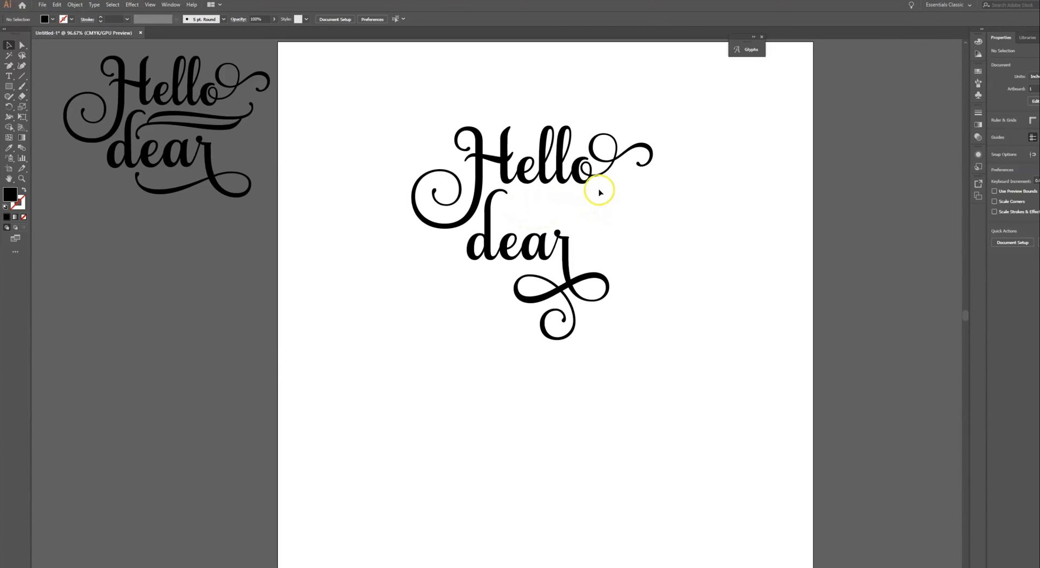
mouse_move(604, 211)
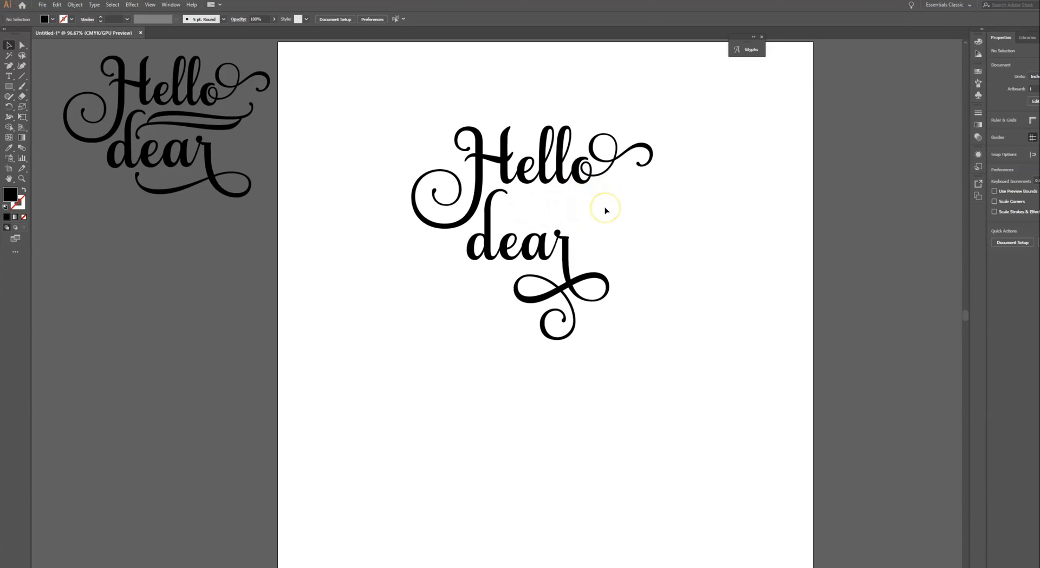
mouse_move(579, 212)
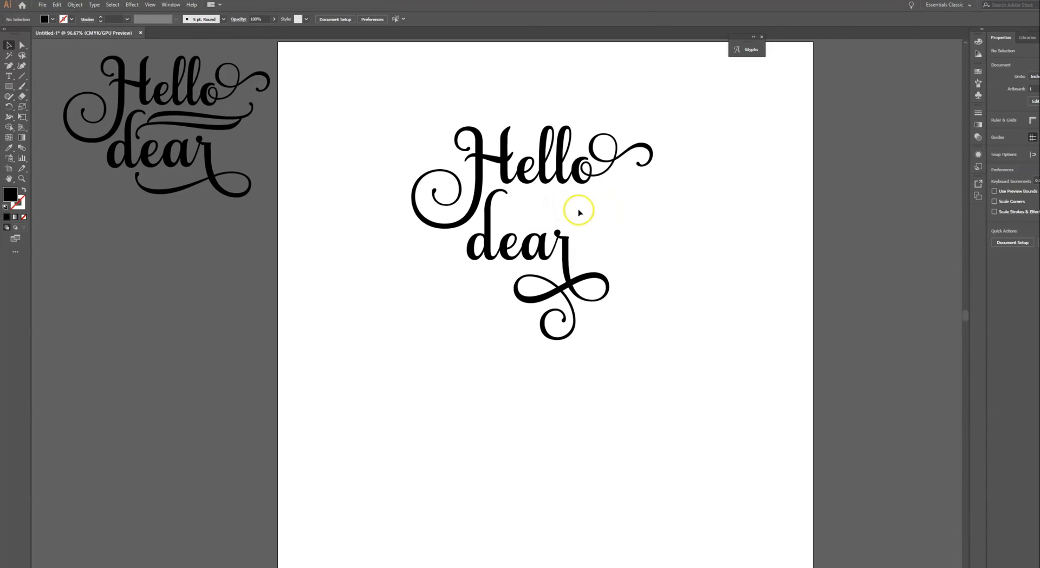
mouse_move(531, 171)
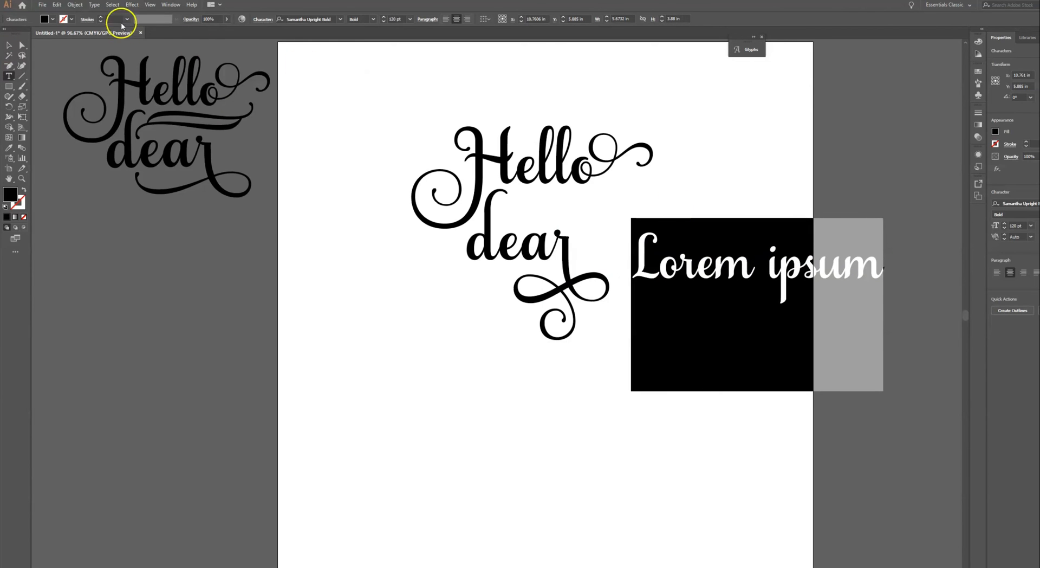
Browse the Glyphs panel down to the font's ornament glyphs for the new text object
click(747, 49)
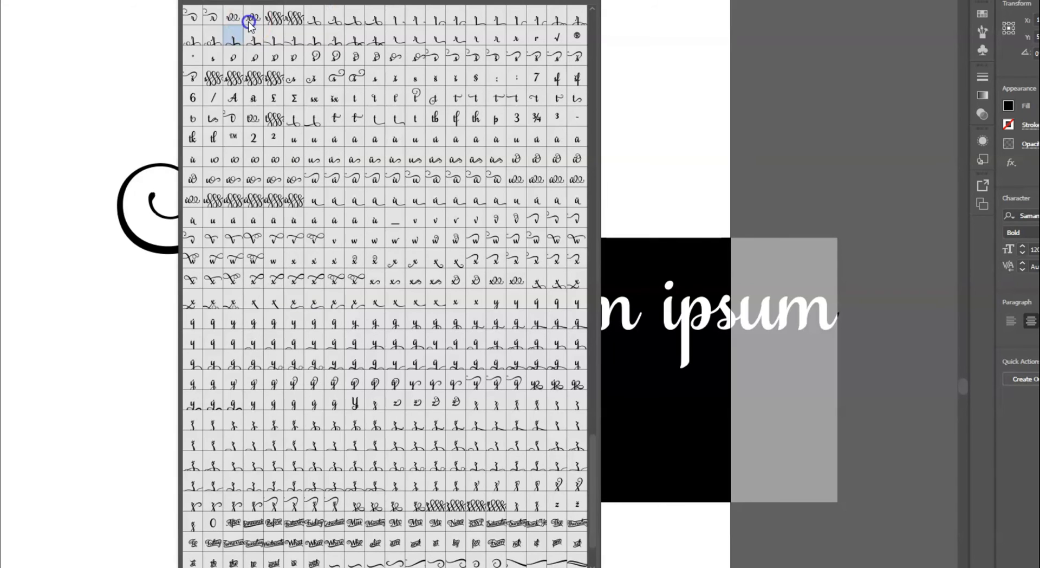
scroll(down, 3)
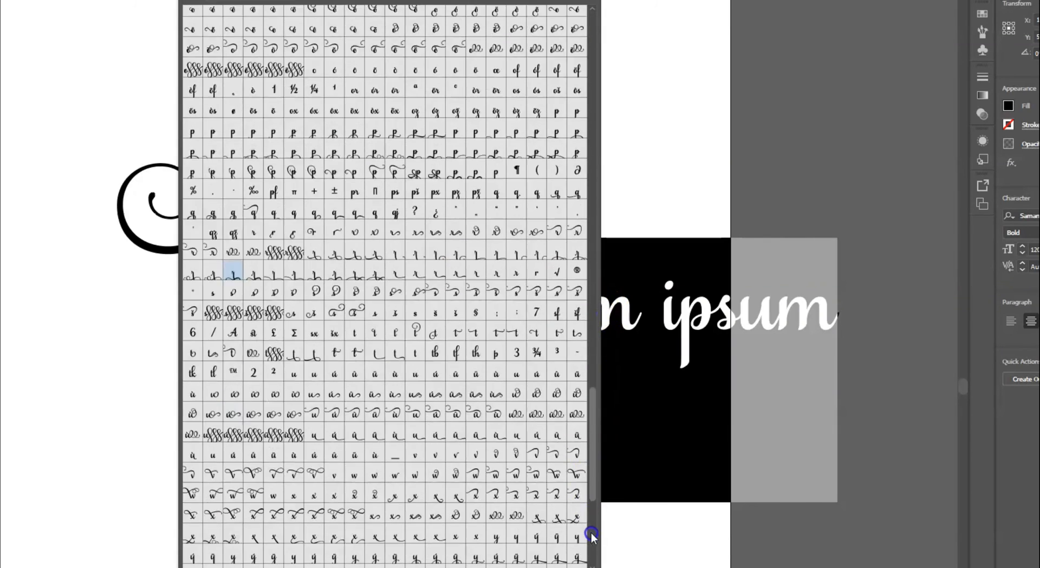
scroll(down, 3)
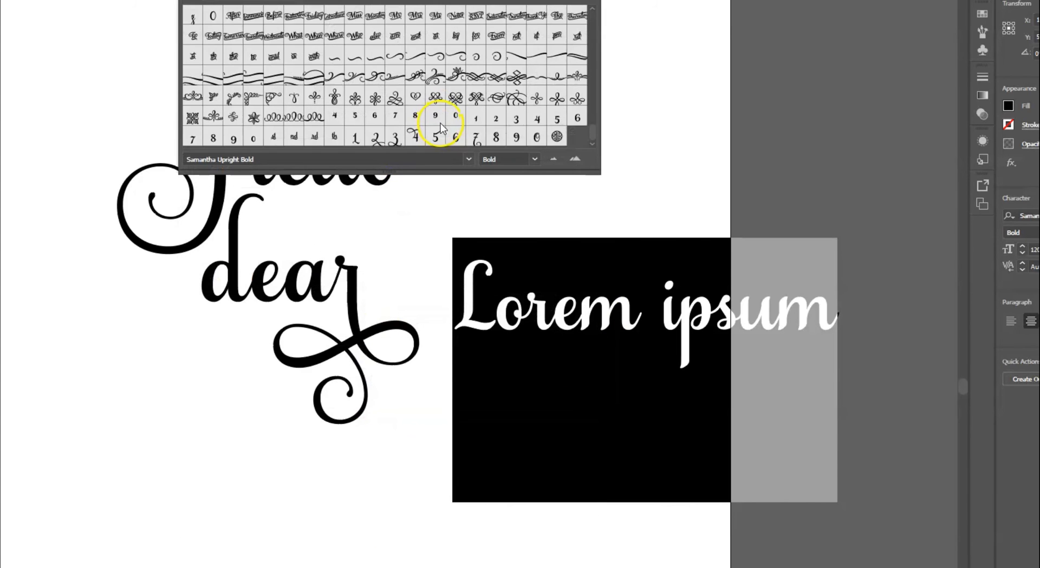
mouse_move(288, 106)
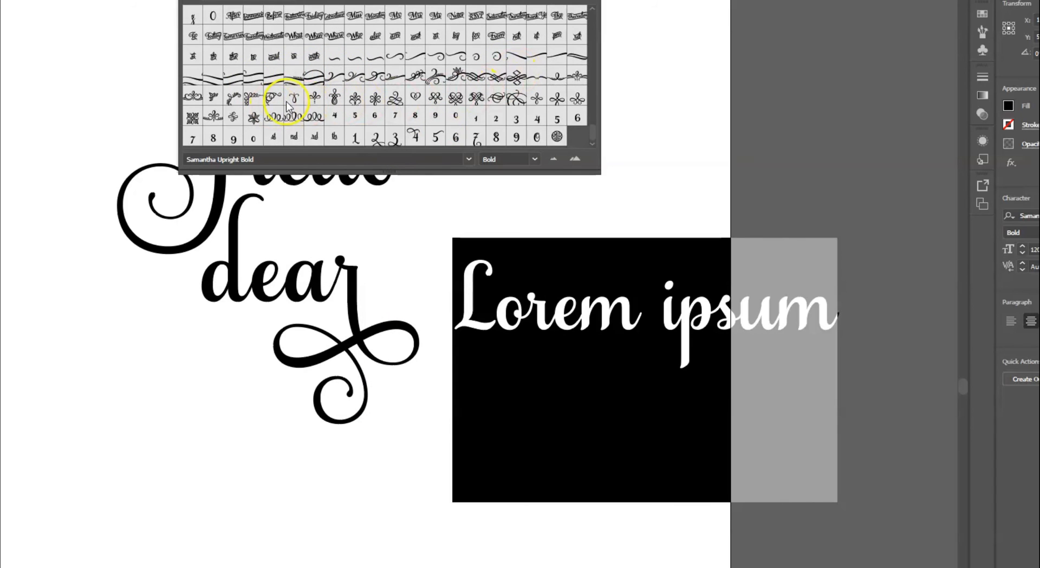
mouse_move(421, 59)
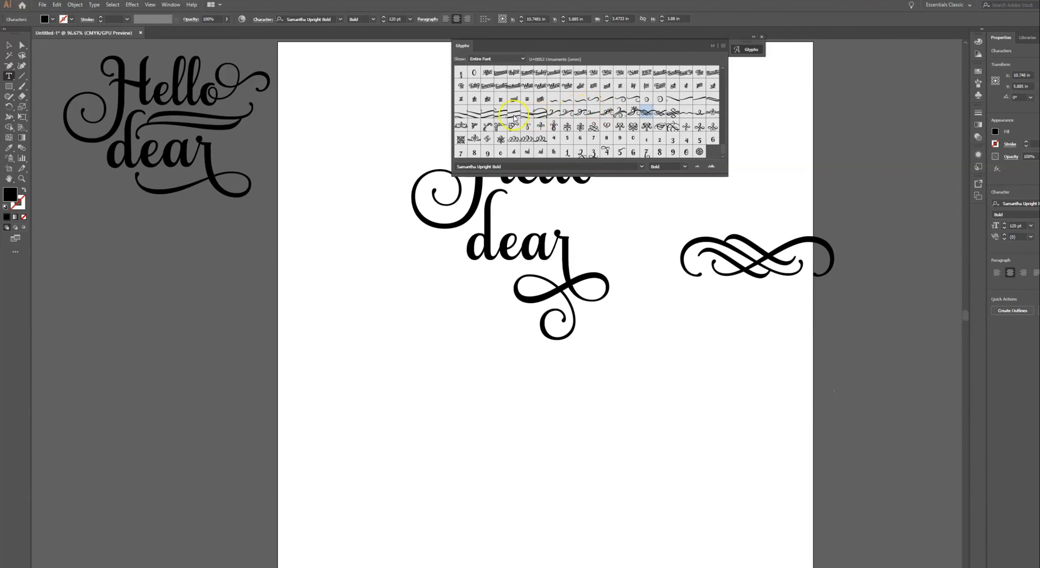
Insert the looping flourish ornament into the text and close the Glyphs panel
double_click(461, 112)
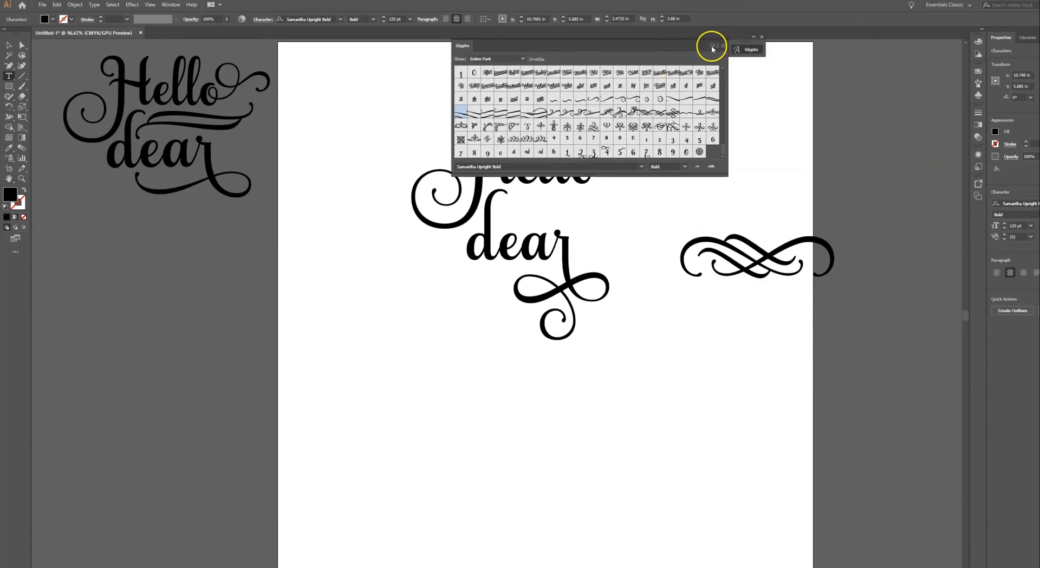
click(712, 46)
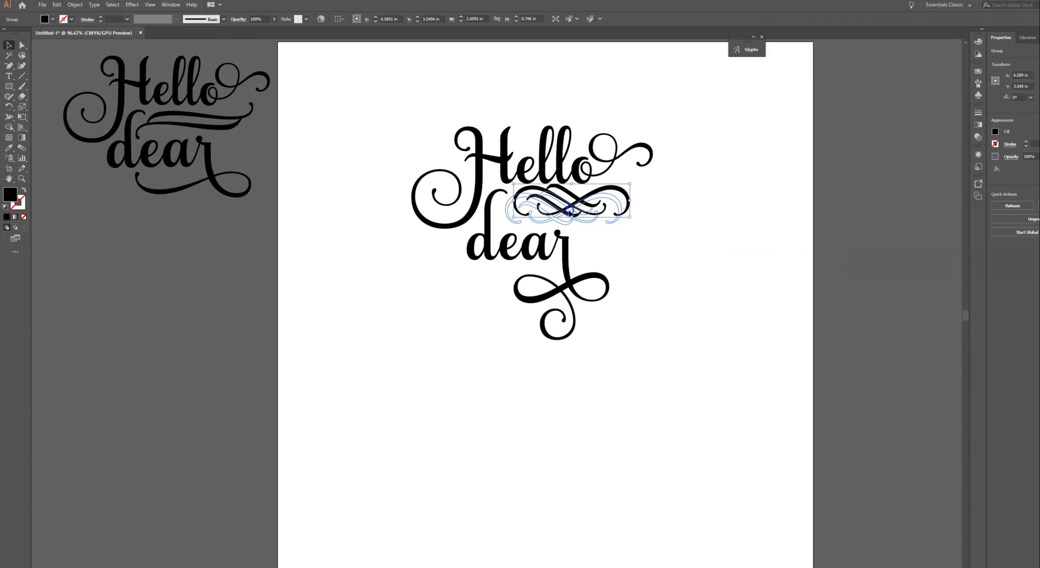
Move the lettering with its ornament top-left, enlarge it to nearly fill the artboard, and marquee-select all pieces
click(358, 107)
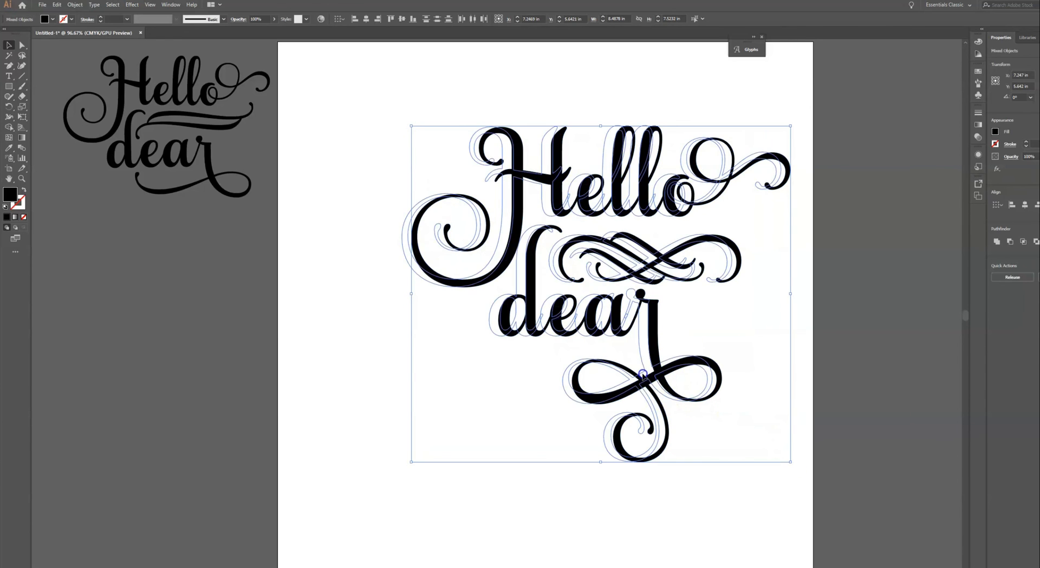
drag(641, 375, 680, 418)
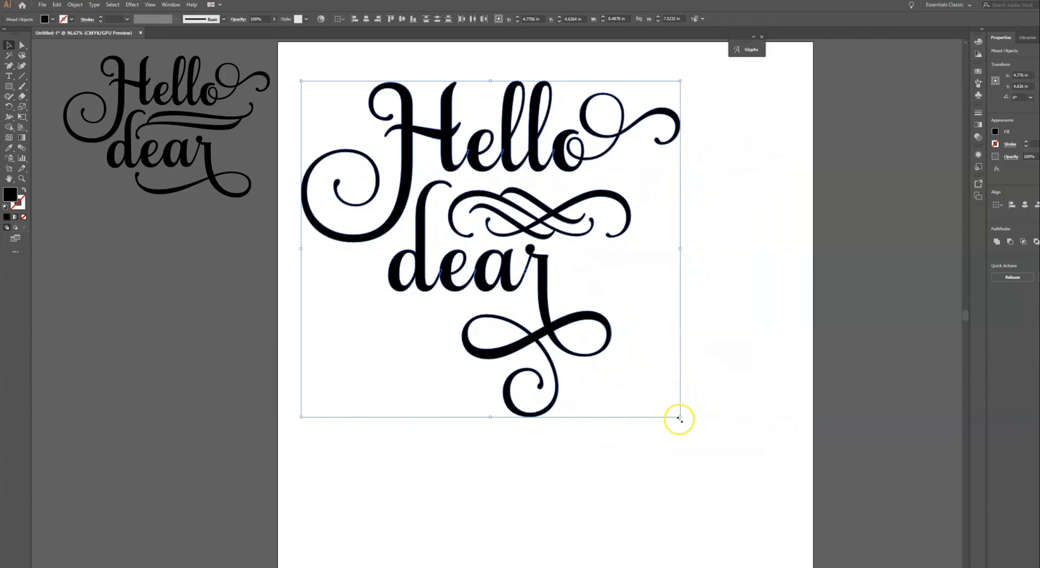
drag(680, 418, 801, 524)
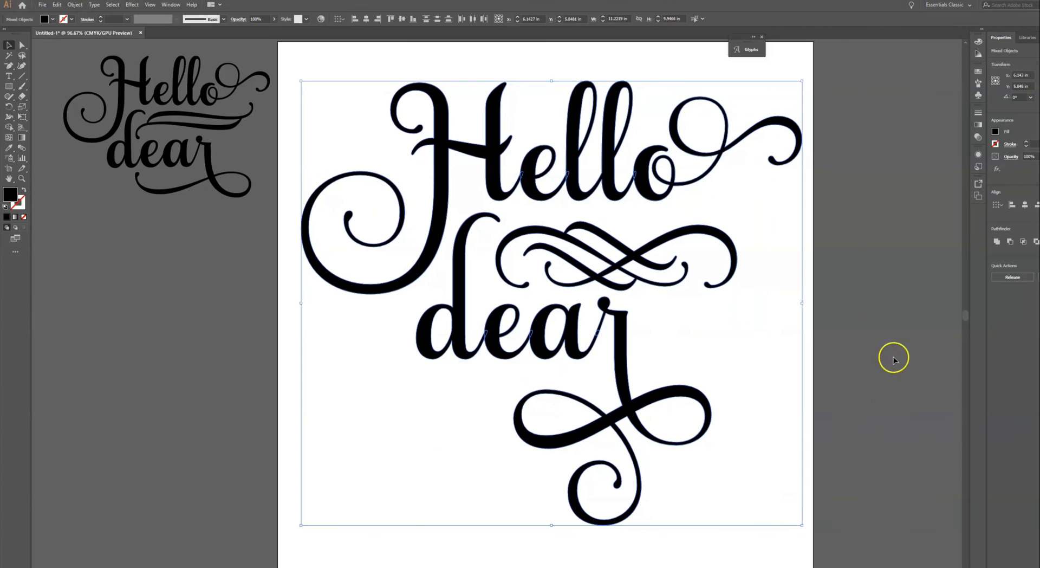
click(341, 141)
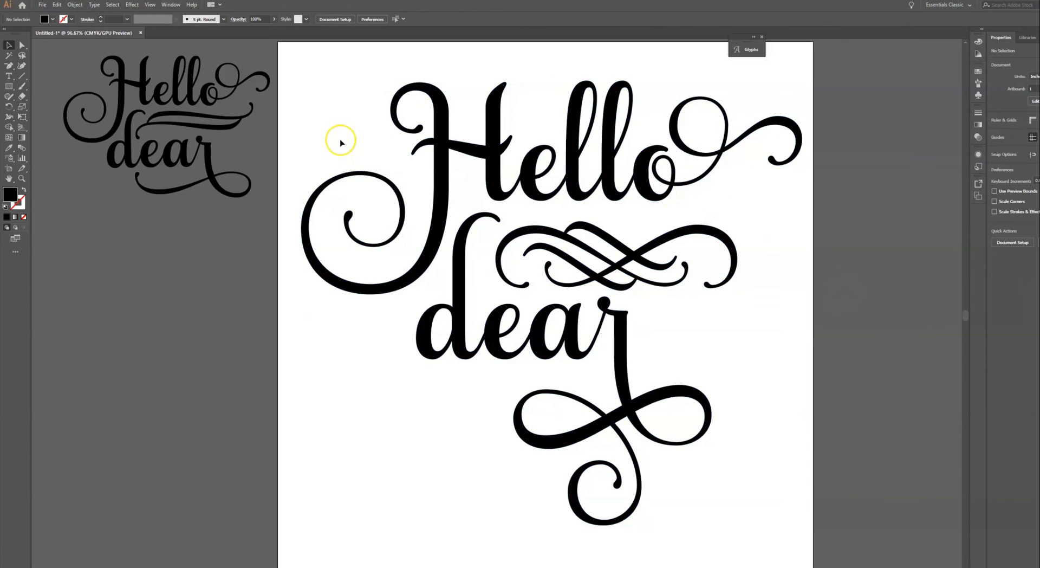
drag(340, 141, 734, 197)
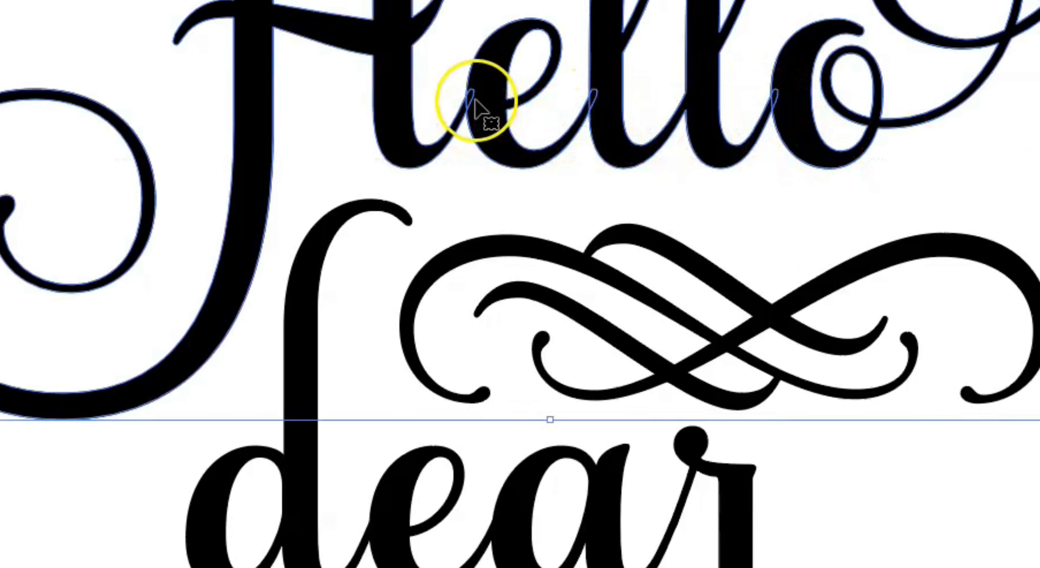
mouse_move(647, 135)
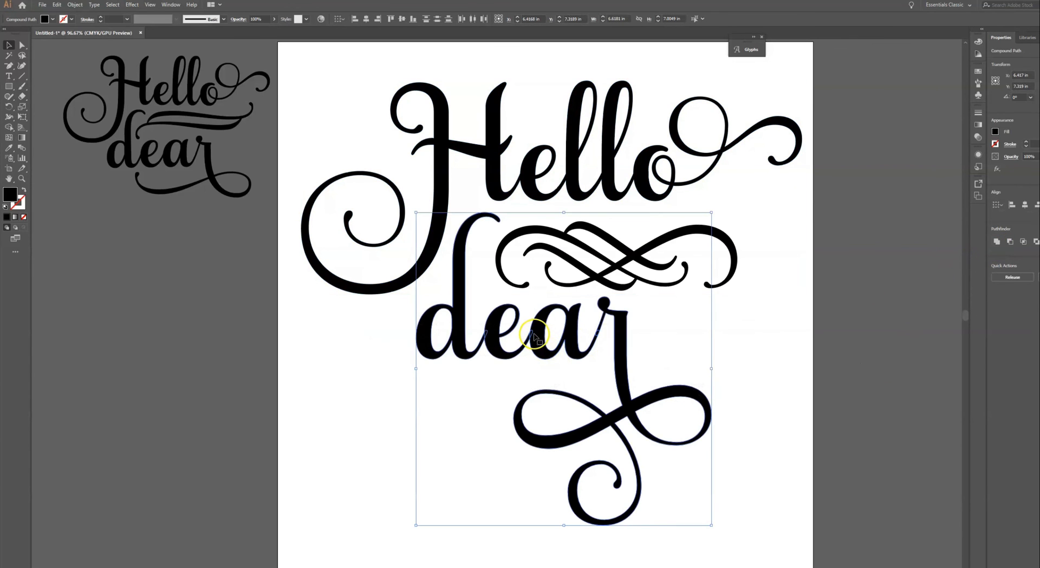
mouse_move(947, 264)
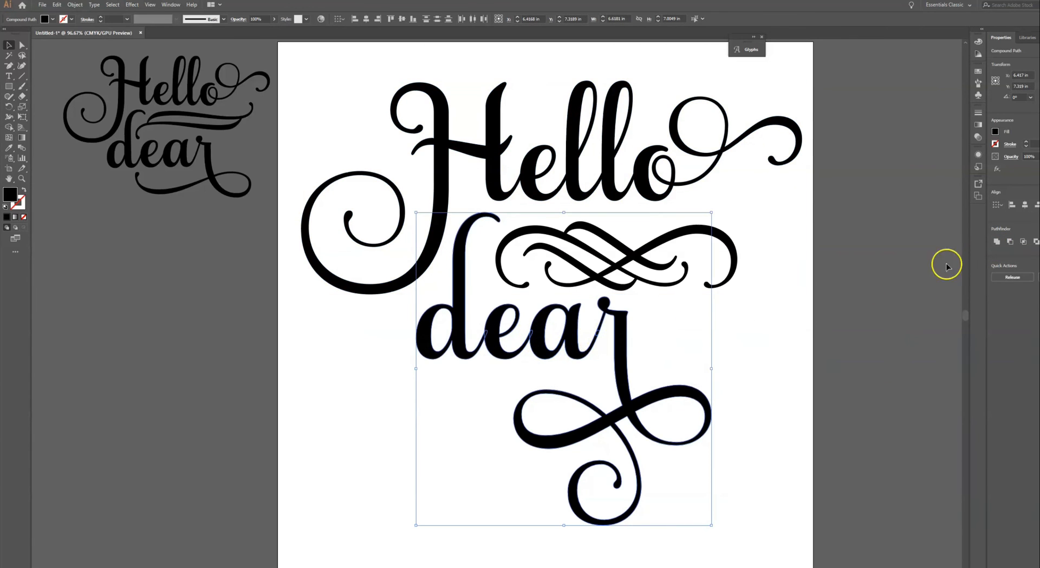
Unite the lettering, swashes and ornament into one shape with Pathfinder, then deselect
click(770, 335)
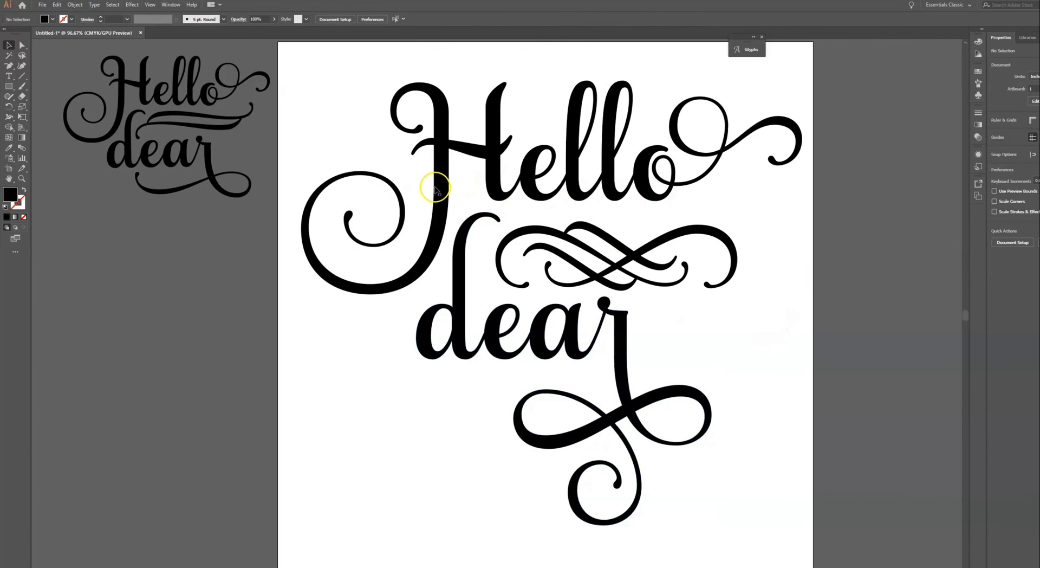
click(435, 187)
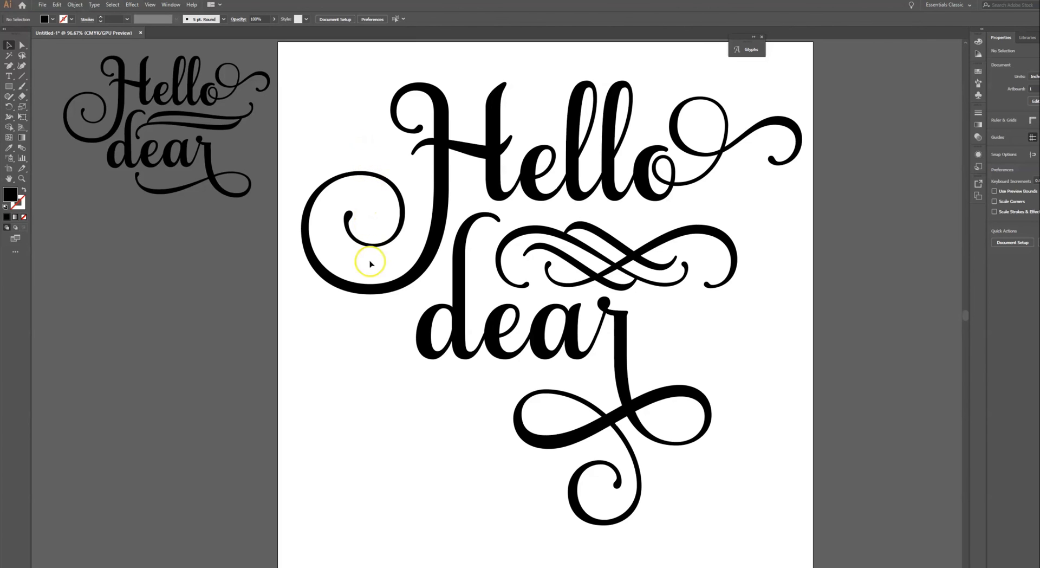
mouse_move(158, 509)
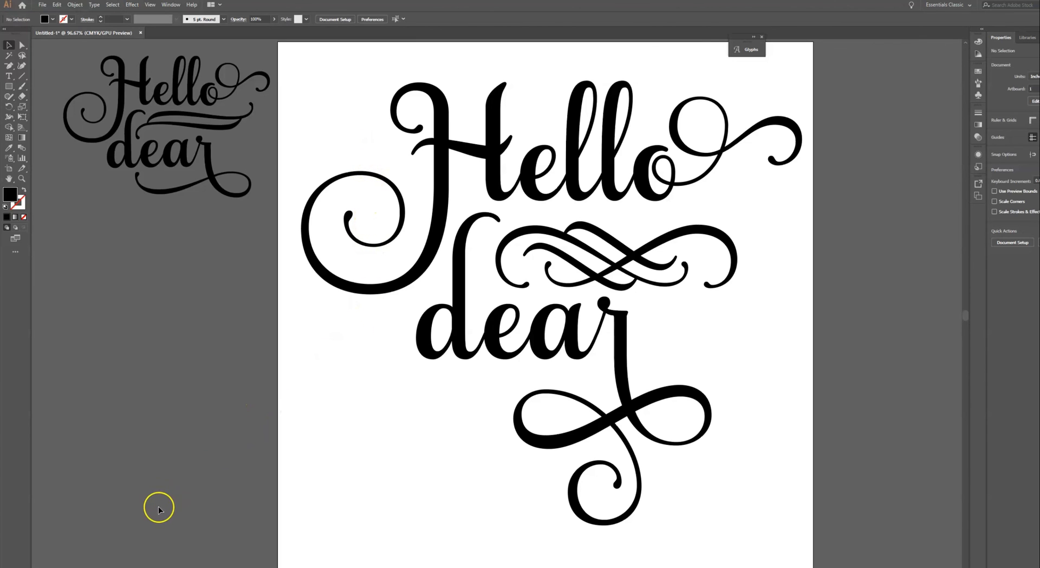